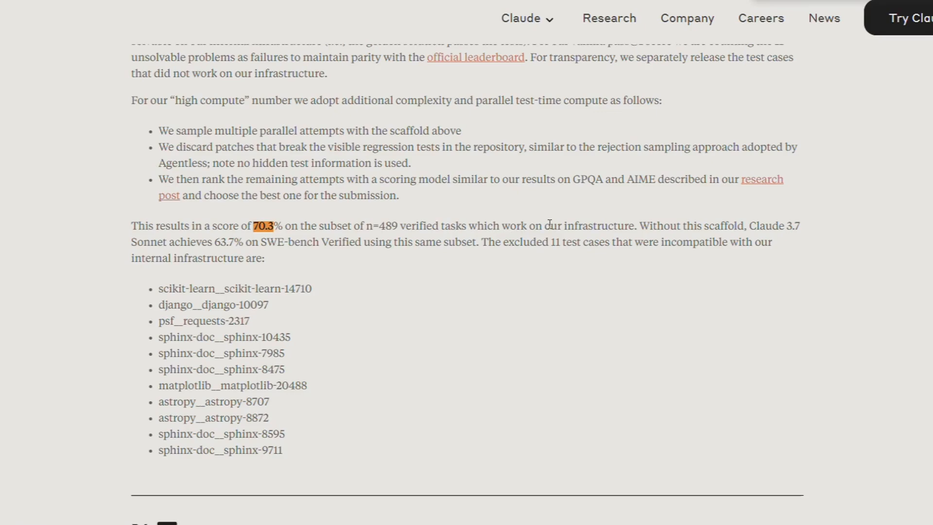
{"action": "mouse_move", "coordinate": [296, 240]}
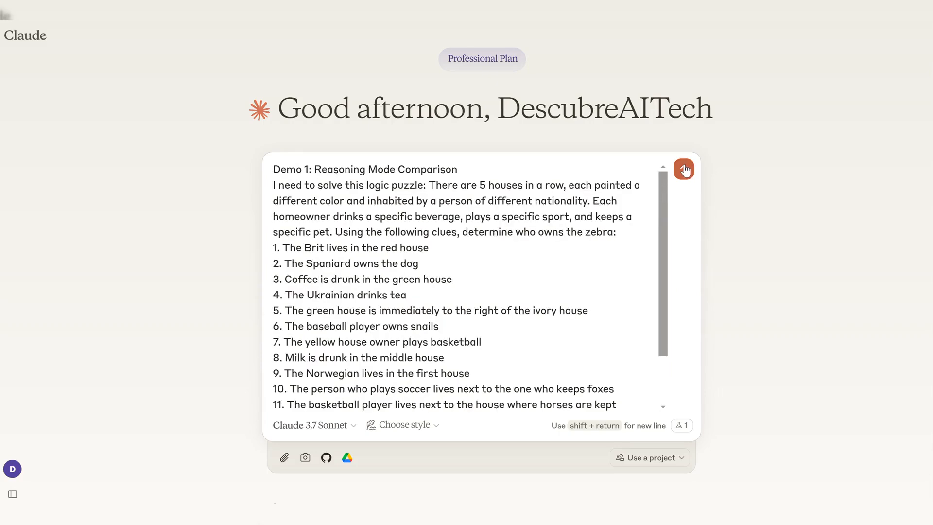
Send the zebra puzzle to Claude and begin a follow-up 'can you give'.
{"action": "left_click", "coordinate": [683, 169]}
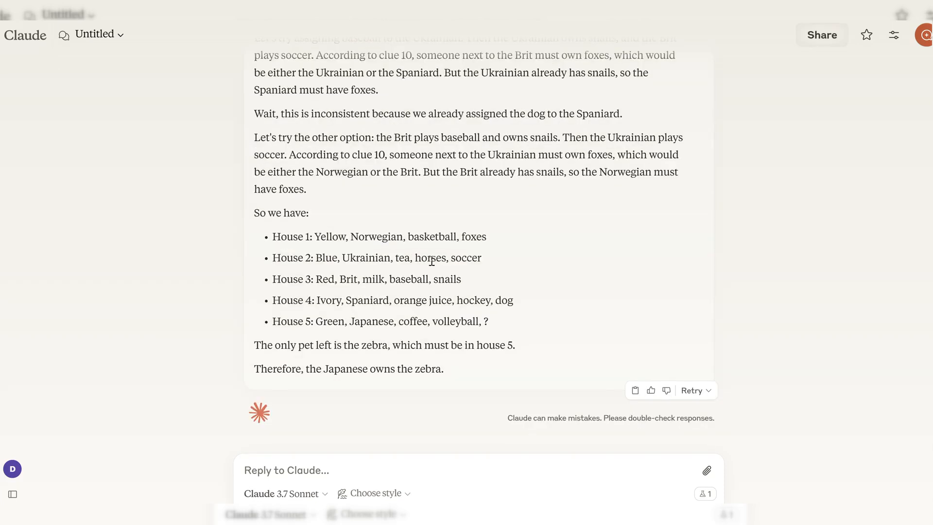
{"action": "type", "text": "co"}
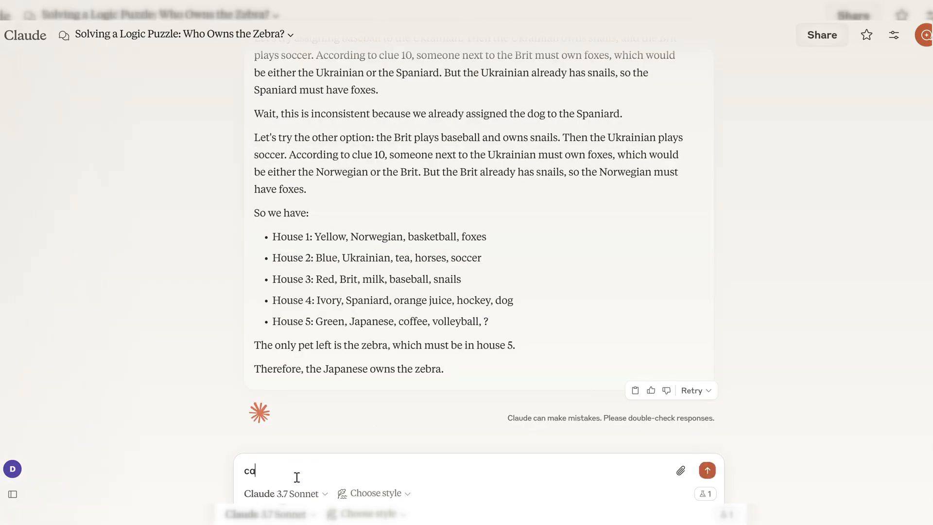
{"action": "type", "text": "an you give"}
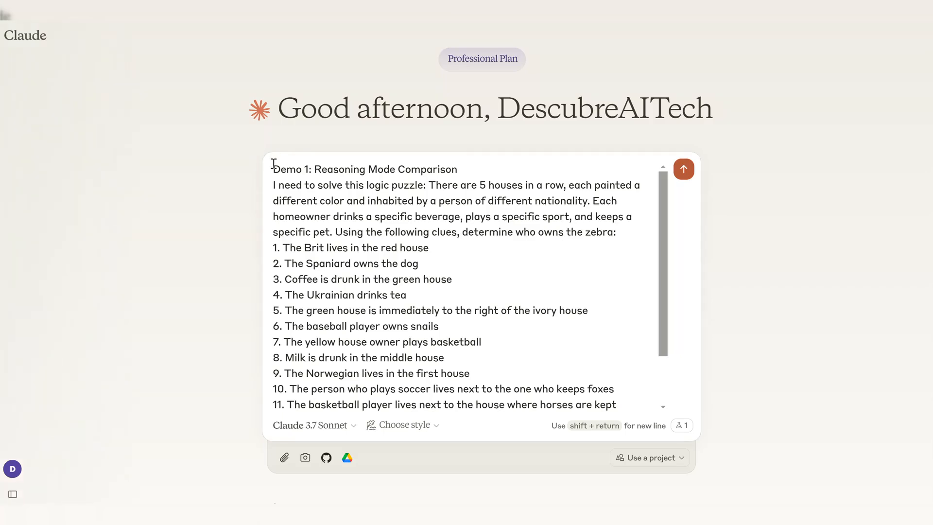
{"action": "mouse_move", "coordinate": [384, 213]}
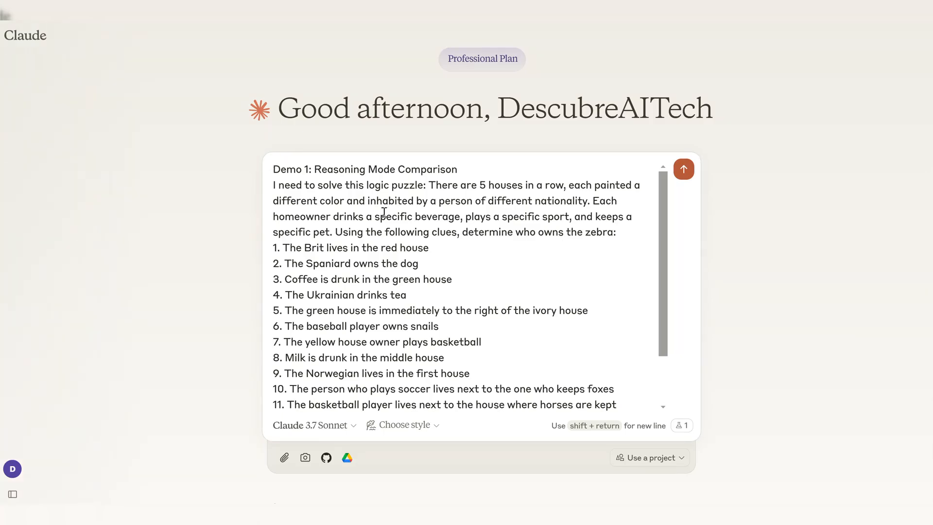